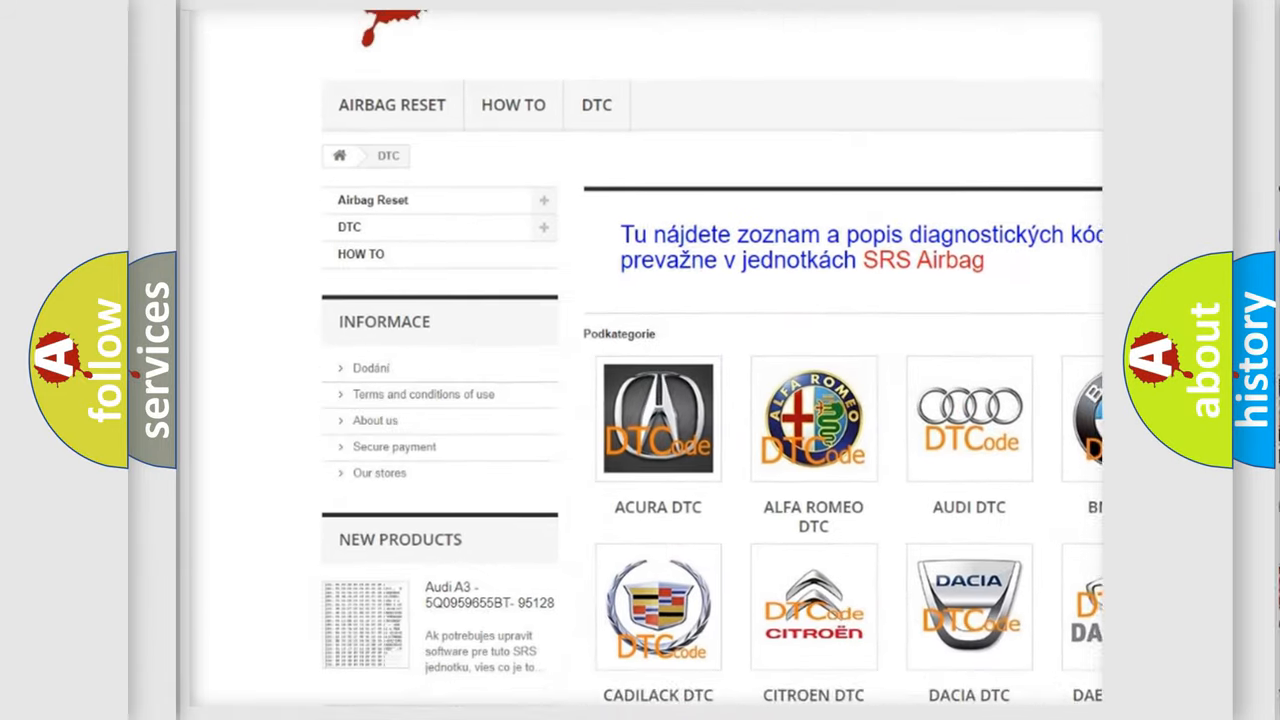
Scroll the DTC catalogue page showing car brand tiles and select an entry.
{"action": "scroll", "scroll_direction": "down", "scroll_amount": 3}
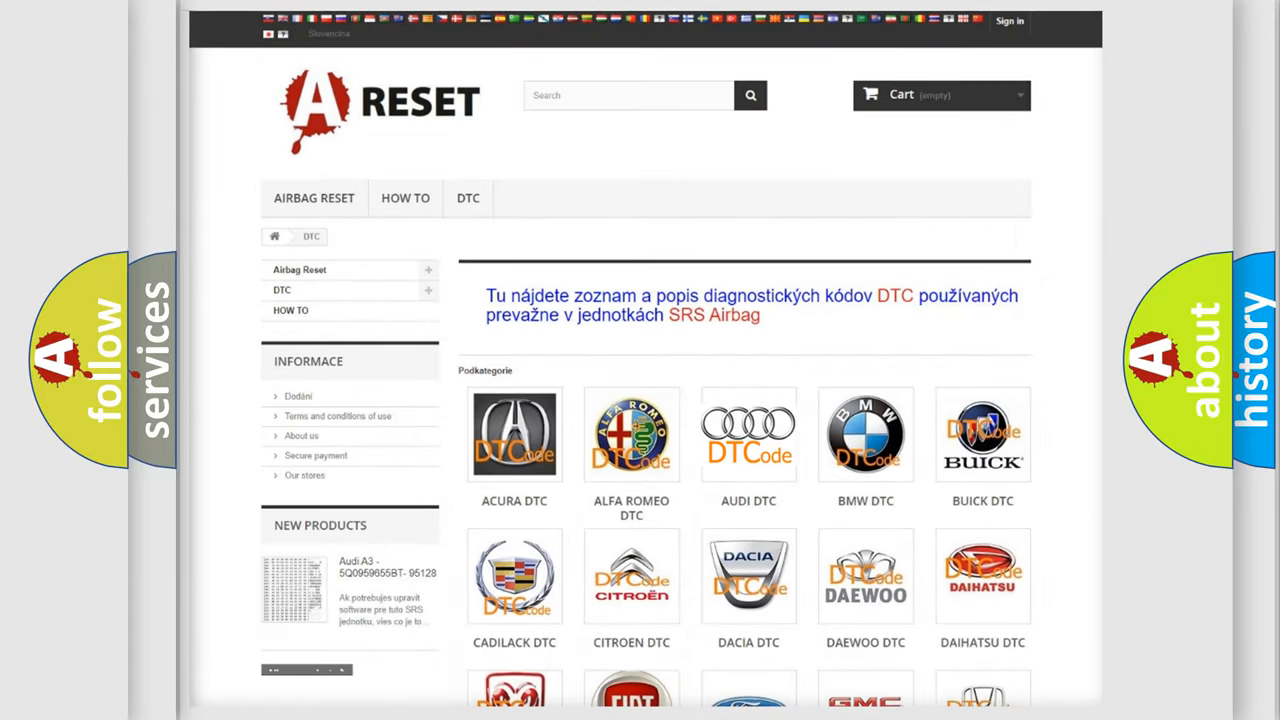
{"action": "left_click", "coordinate": [748, 434]}
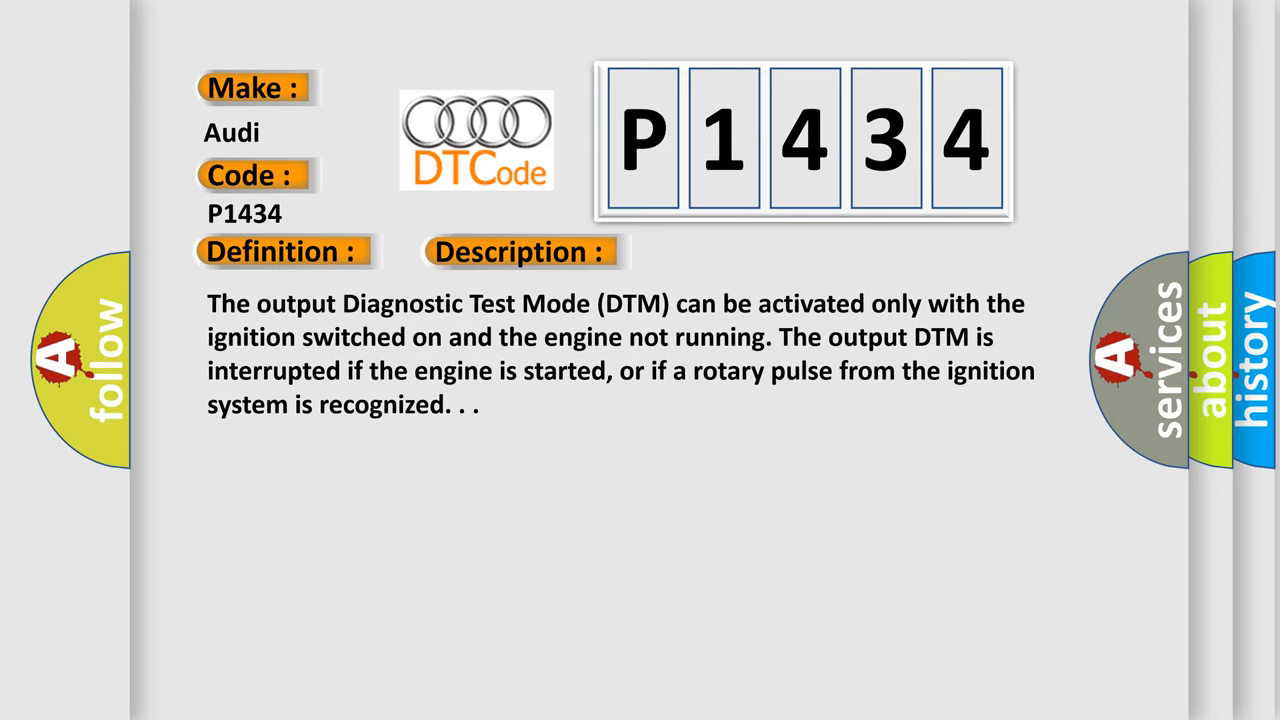
Advance to the Audi P1434 Cause slide listing fuel pump relays, EVAP hoses and ECM failure.
{"action": "left_click", "coordinate": [735, 251]}
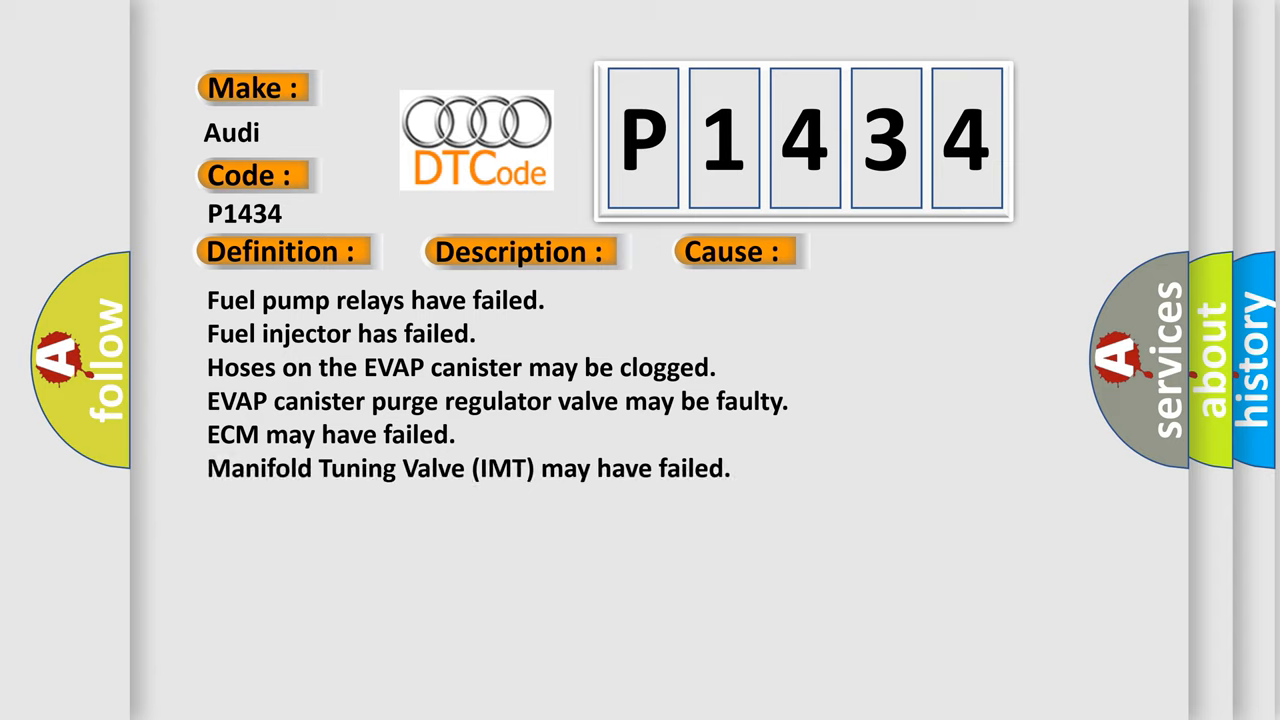